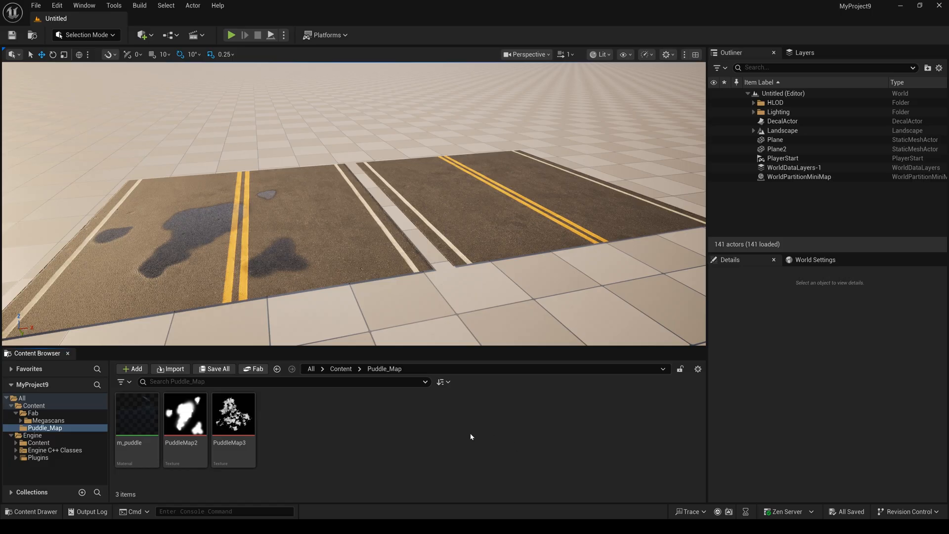
mouse_move(185, 414)
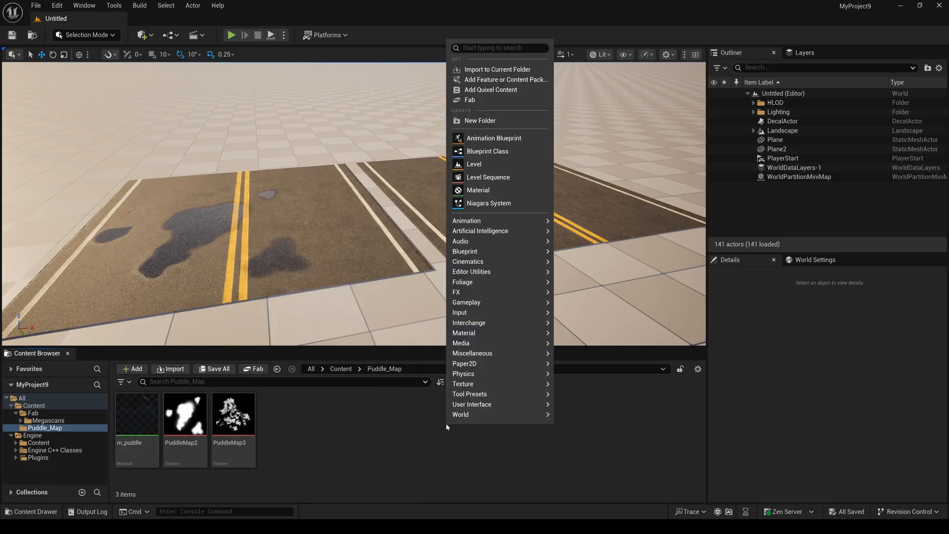
- Create a new Material asset in the Puddle_Map folder and name it m_puddle2
left_click(477, 190)
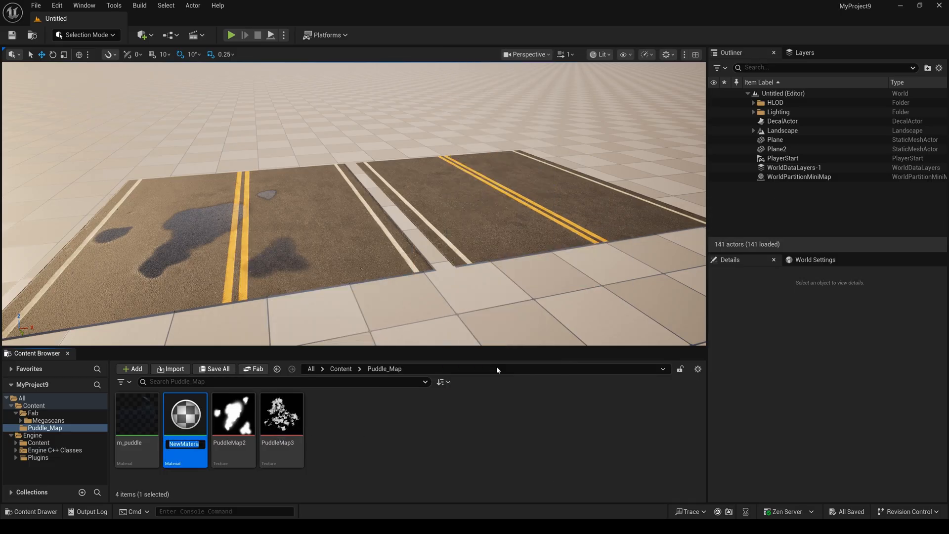
mouse_move(514, 418)
type("m_puddle2")
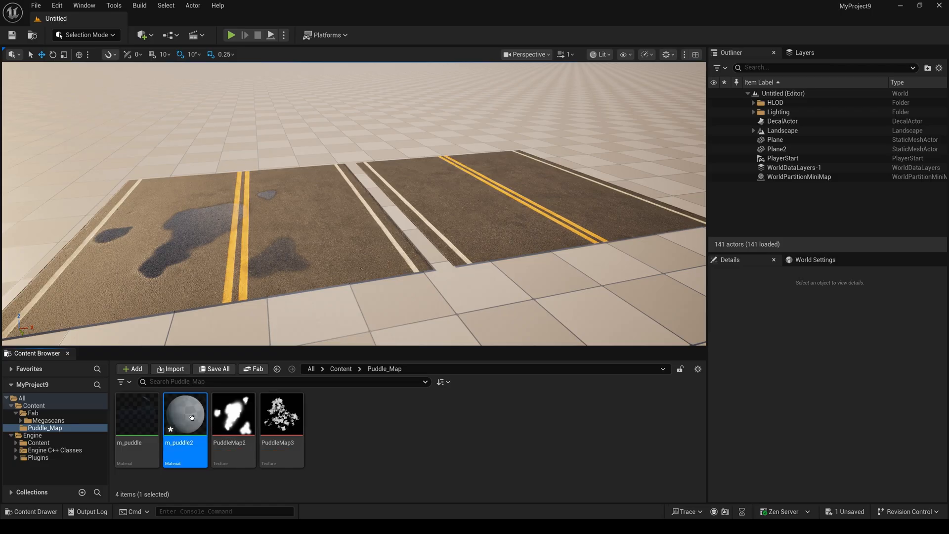
- Open m_puddle2 in a maximized Material Editor showing the PuddleMap3 Texture Sample node
double_click(185, 415)
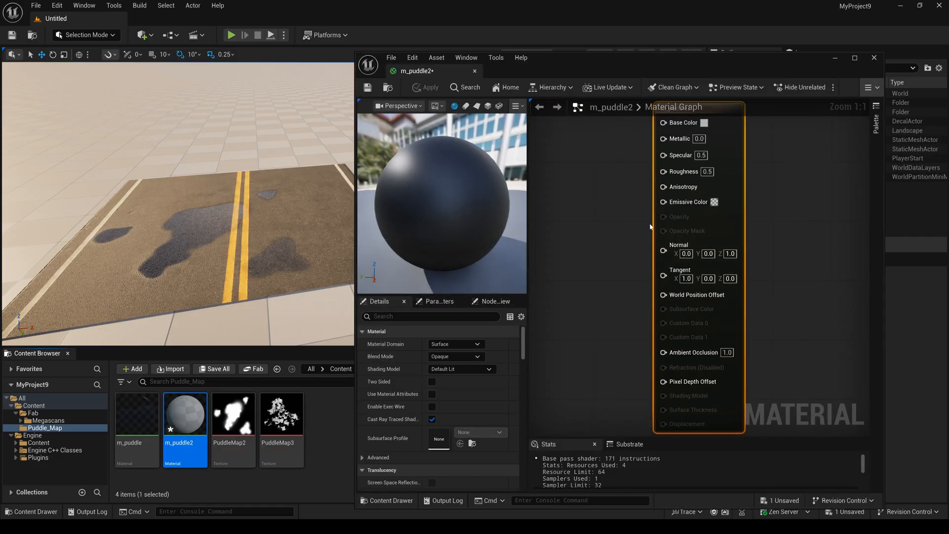
scroll("down", 3)
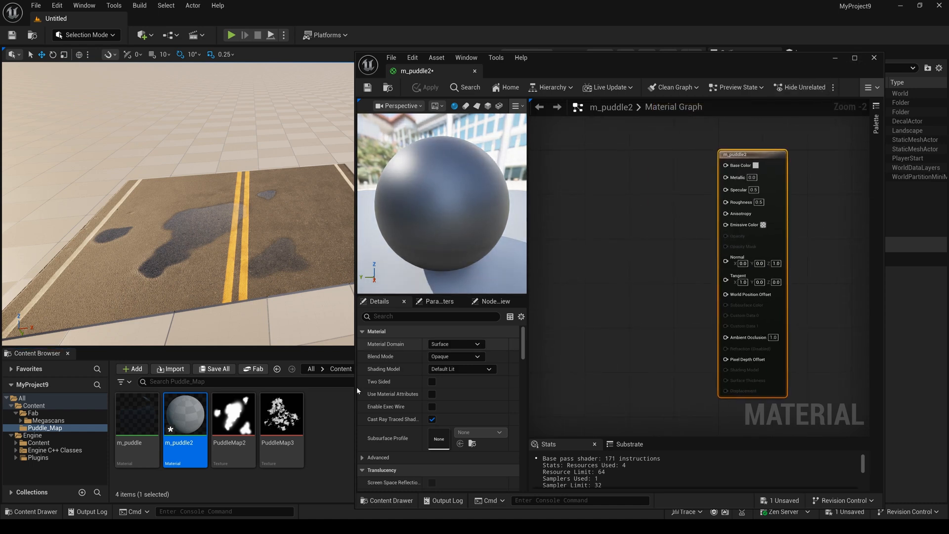
left_click(280, 415)
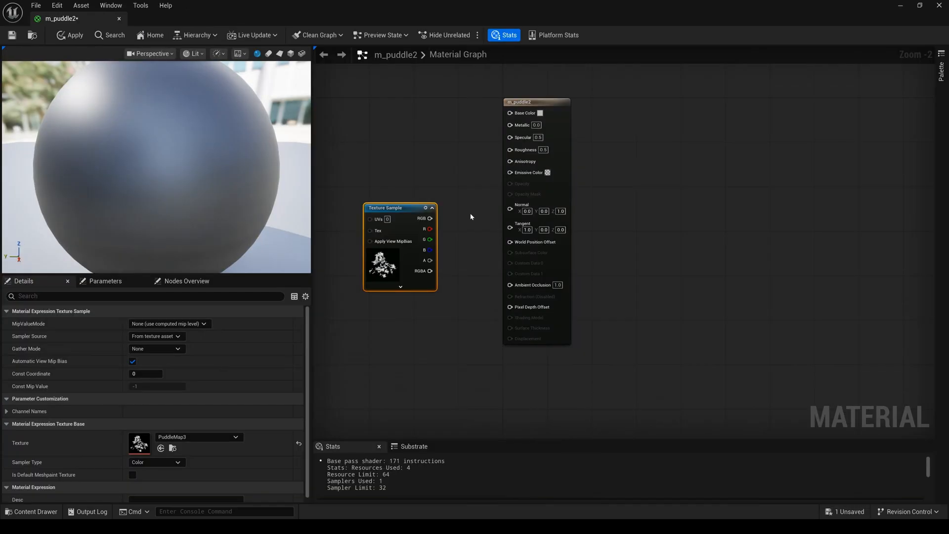
left_click_drag(400, 206, 564, 233)
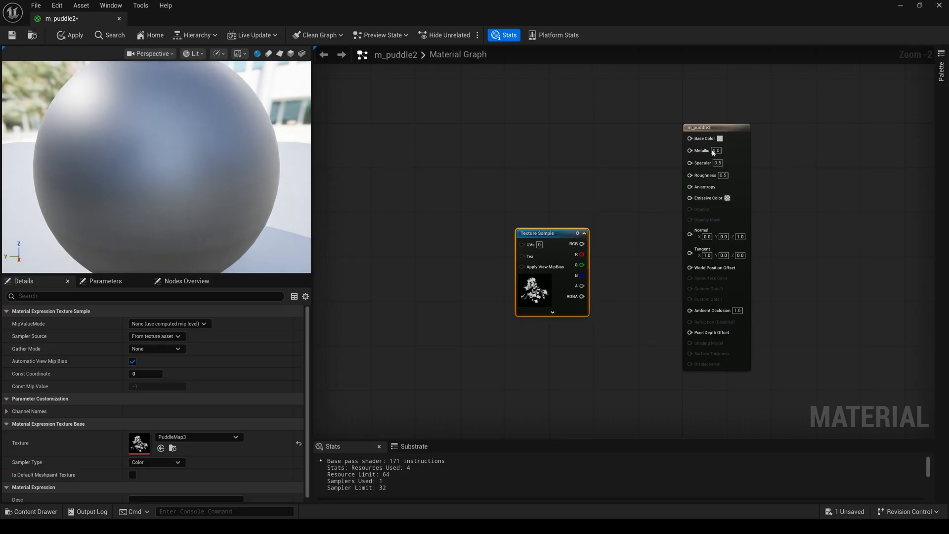
- Set the material's Blend Mode to Translucent and Material Domain to Deferred Decal
left_click(714, 127)
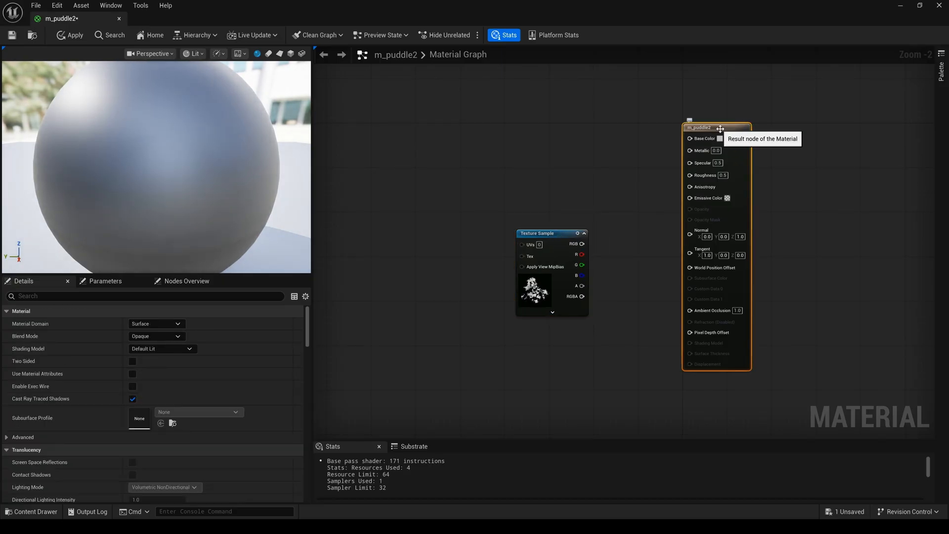
mouse_move(66, 339)
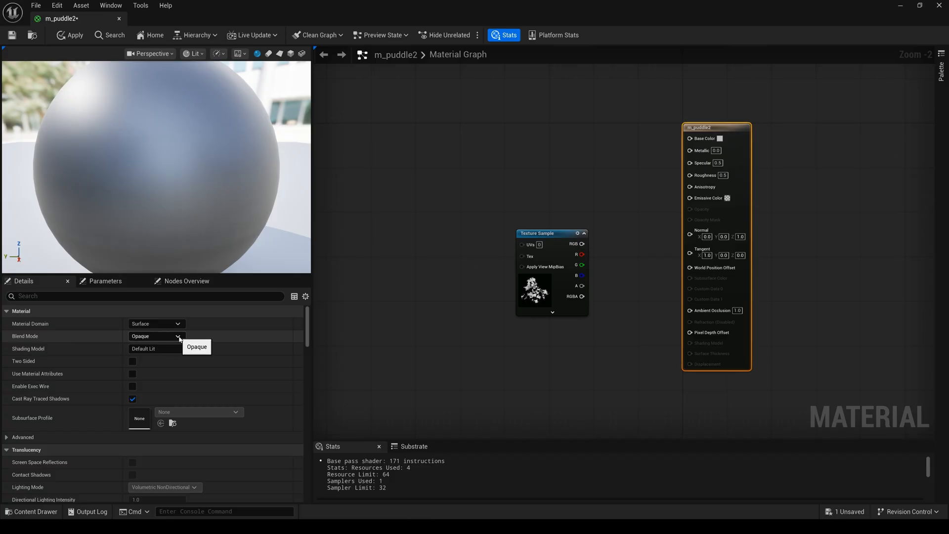
left_click(155, 336)
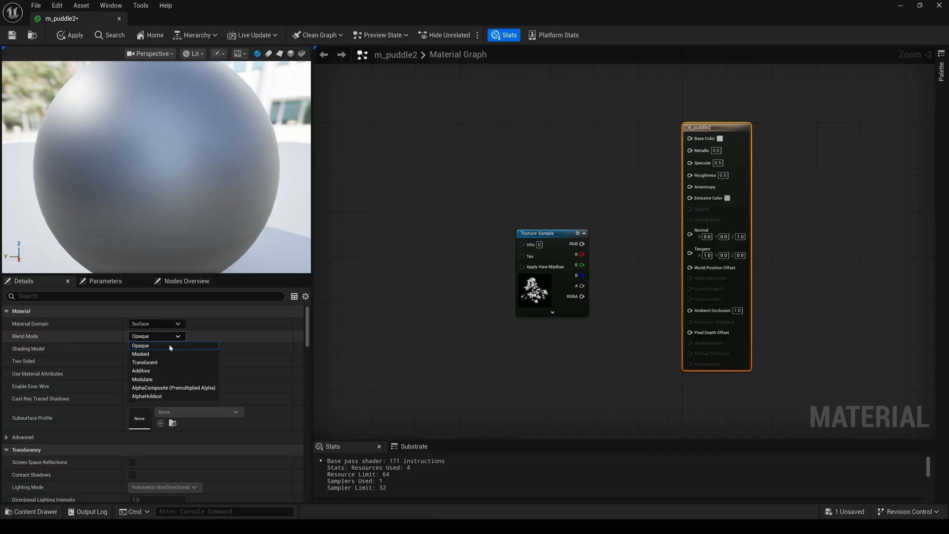
left_click(144, 362)
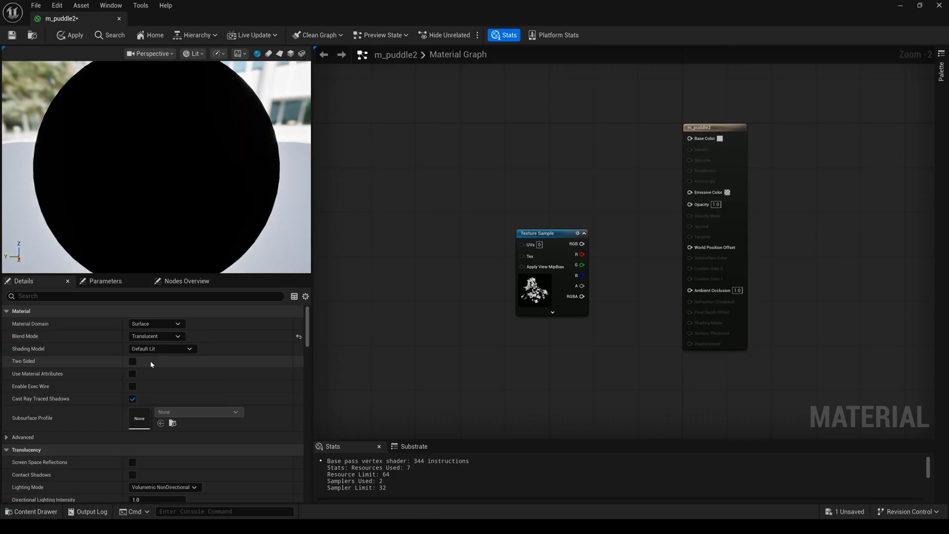
mouse_move(155, 323)
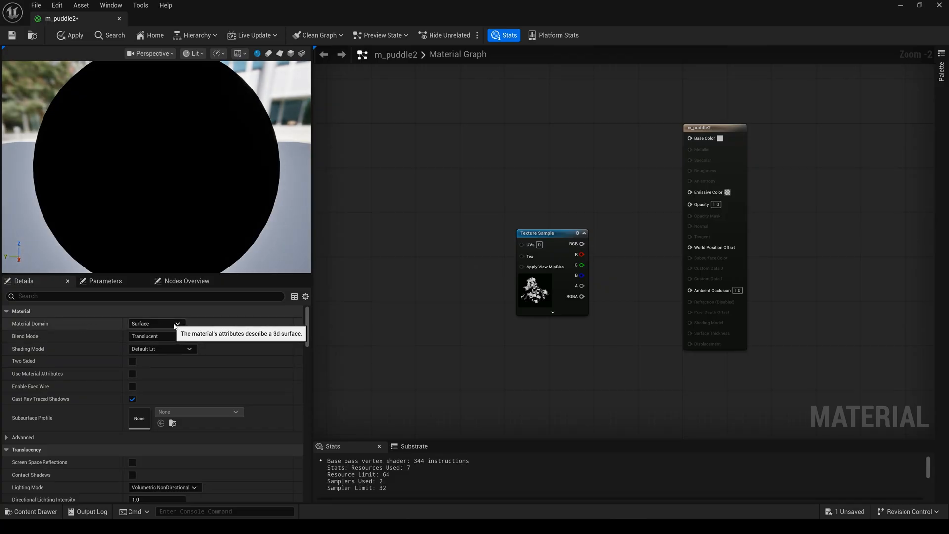
left_click(155, 323)
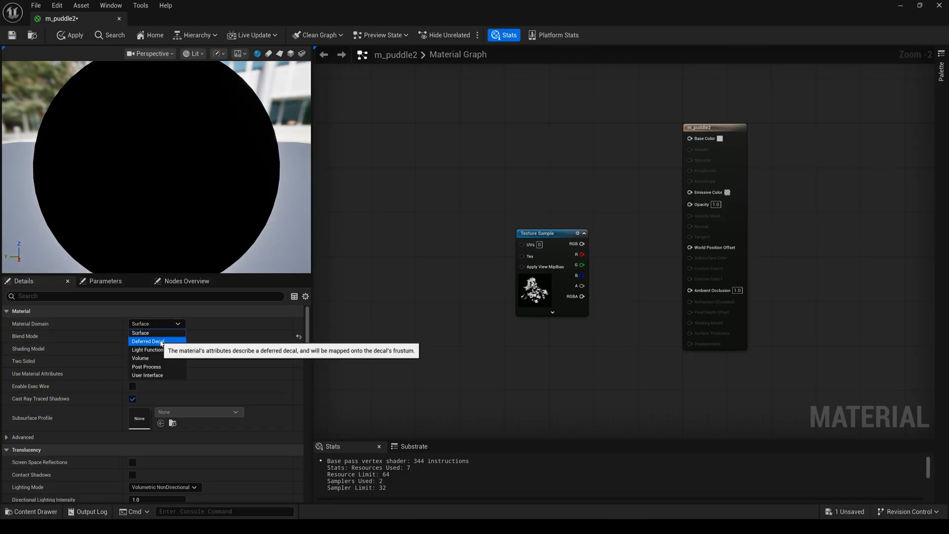
left_click(147, 341)
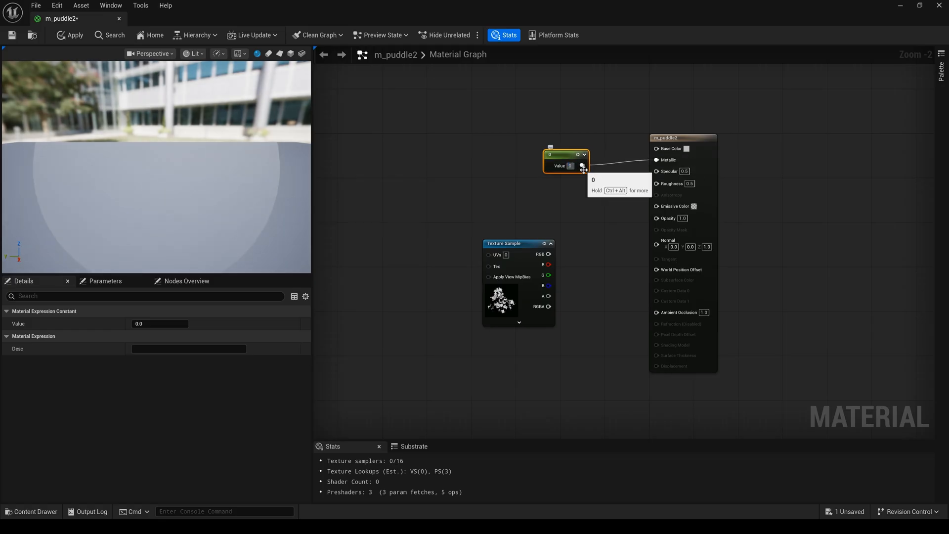
- Wire constants 0.7, 0.5, 0 to Metallic, Specular, Roughness and PuddleMap3 RGB to Opacity
type("0.7")
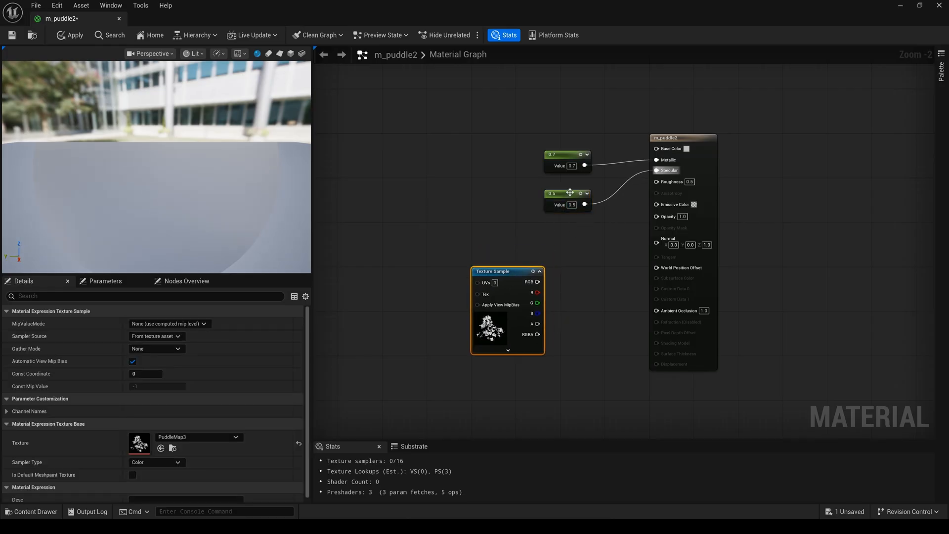
left_click(552, 193)
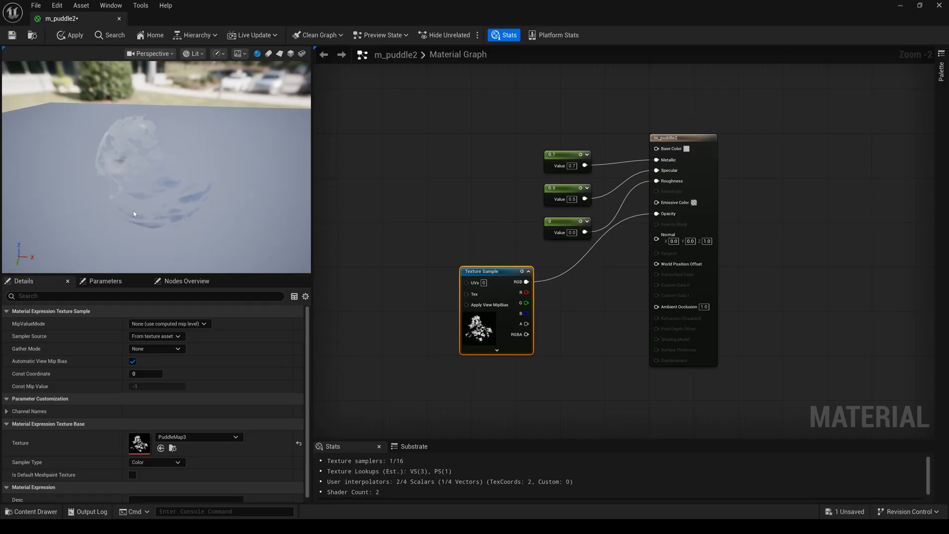
- Apply the m_puddle2 changes and save the material asset
left_click(70, 35)
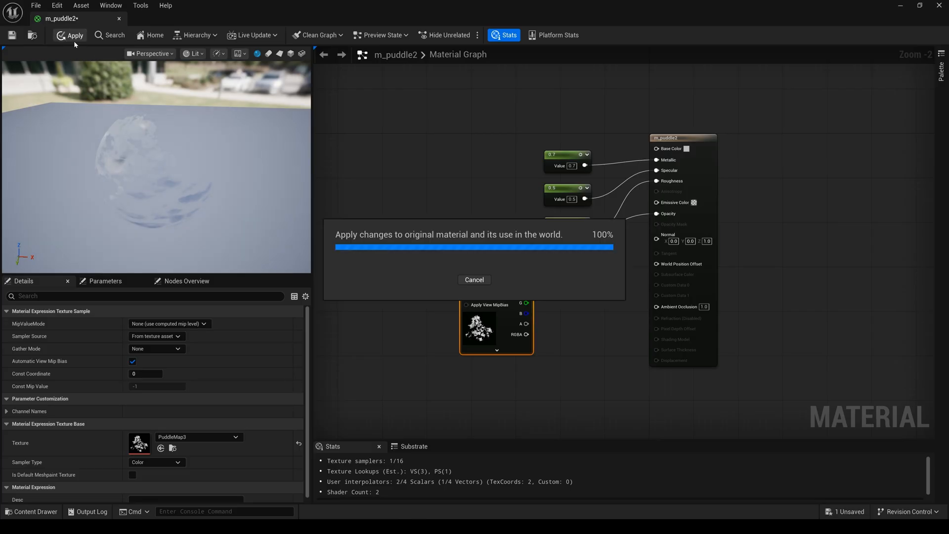
left_click(74, 36)
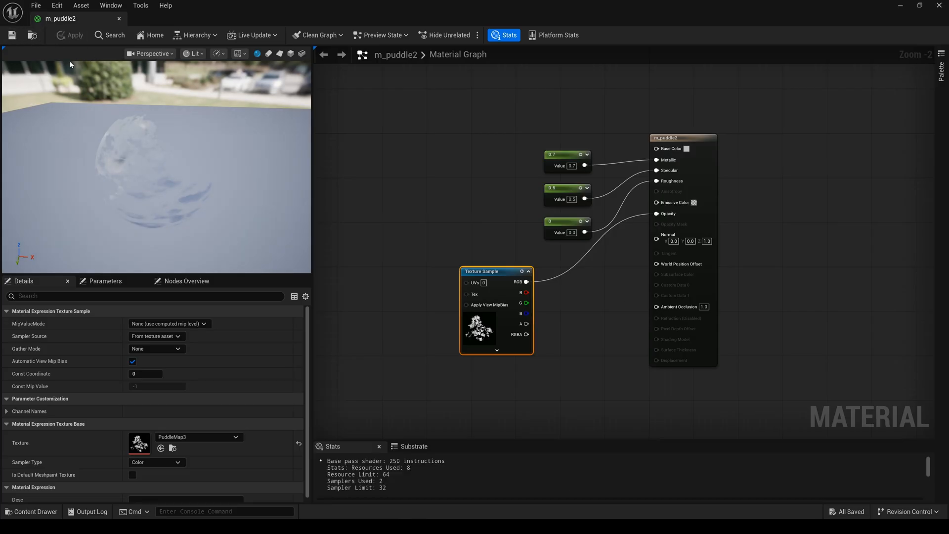
mouse_move(919, 6)
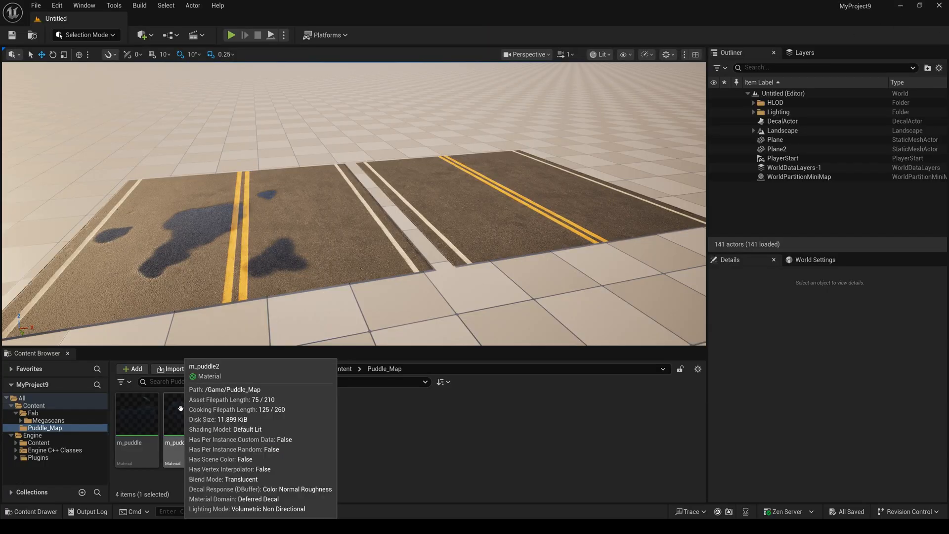
- With m_puddle2 selected, find a Decal Actor via Quick Add search 'decal' and place it on the road
left_click(185, 414)
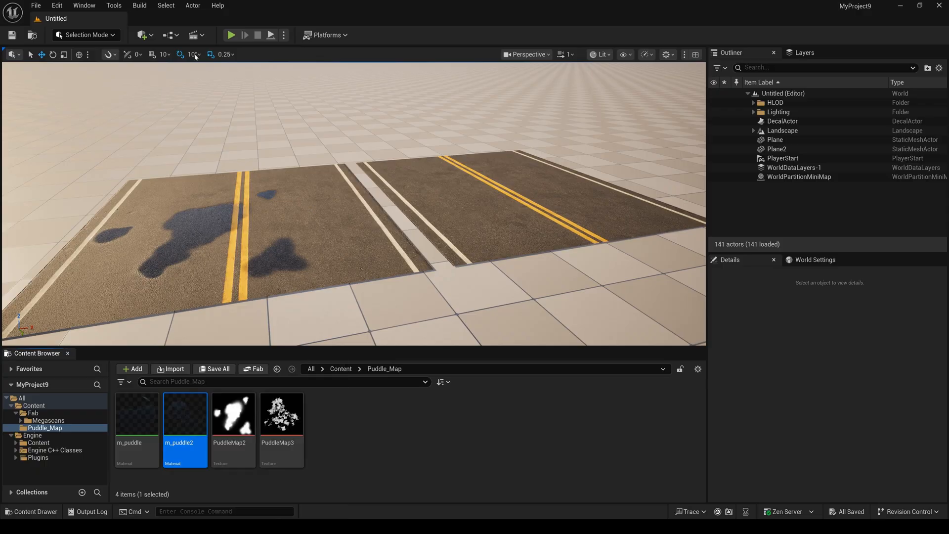
left_click(141, 35)
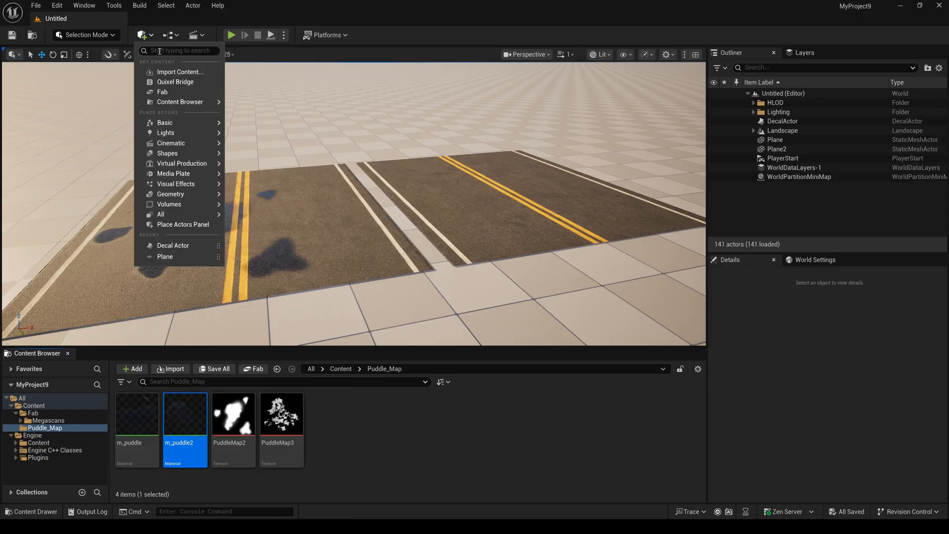
type("decal")
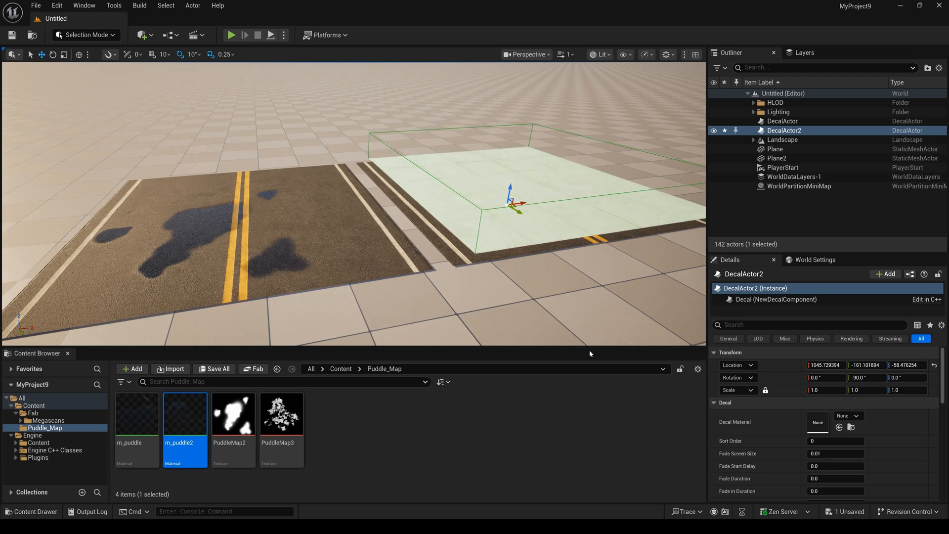
mouse_move(182, 414)
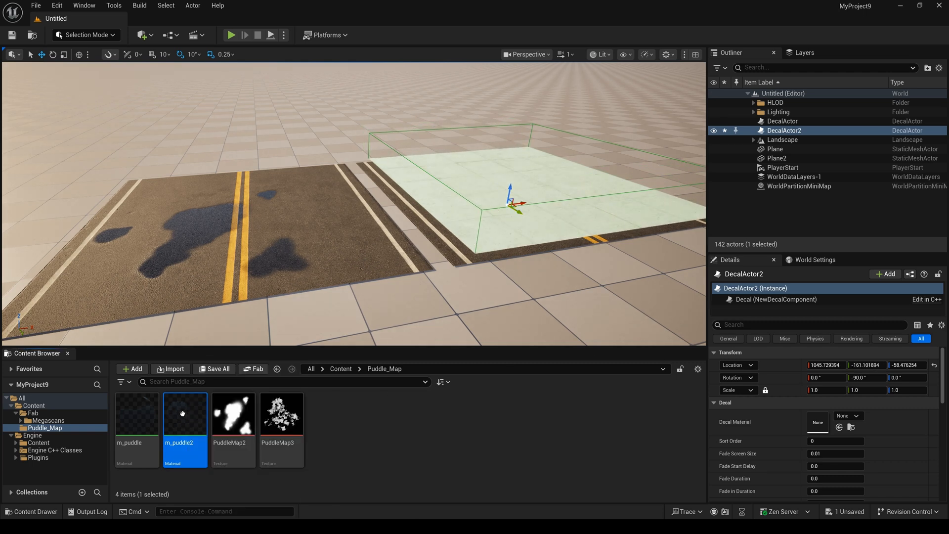